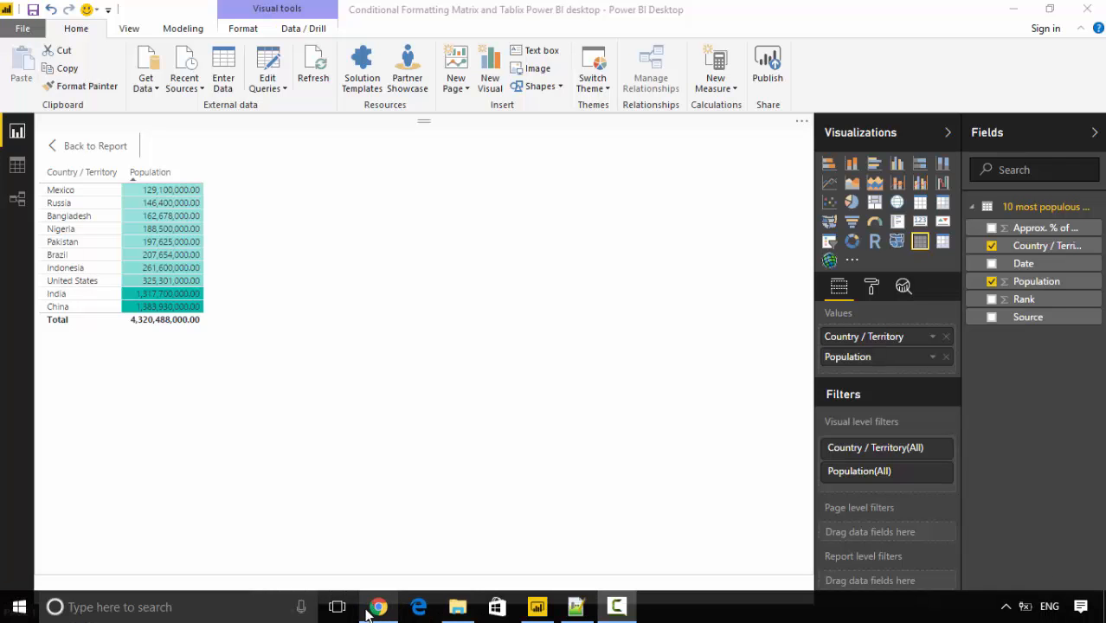
View the Wikipedia World population page in Chrome, then minimize it to return to the report.
left_click(378, 606)
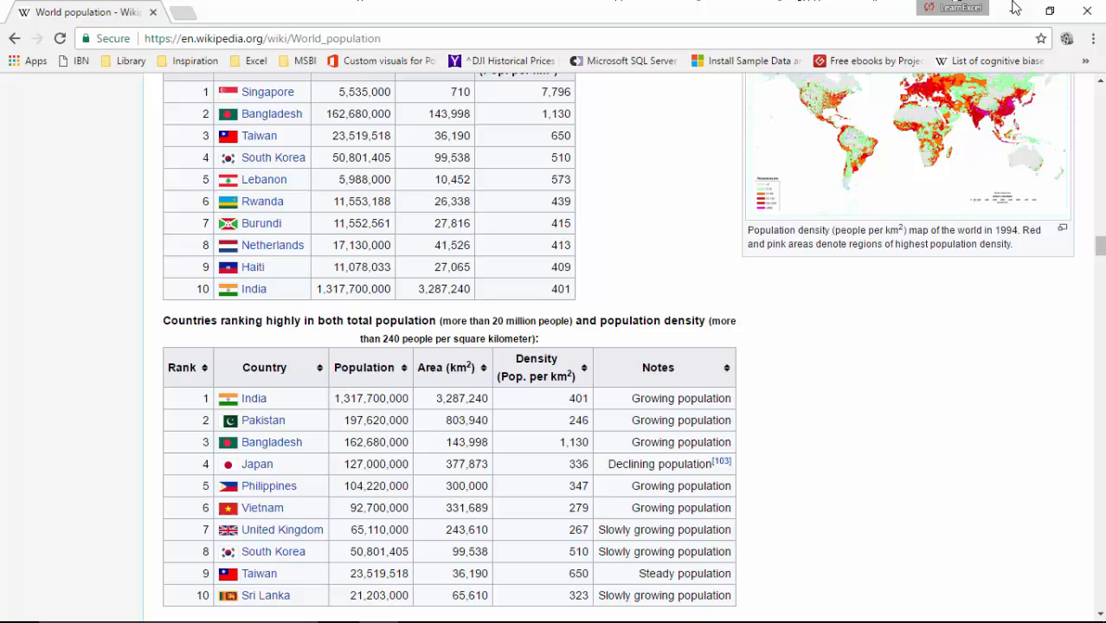
left_click(535, 605)
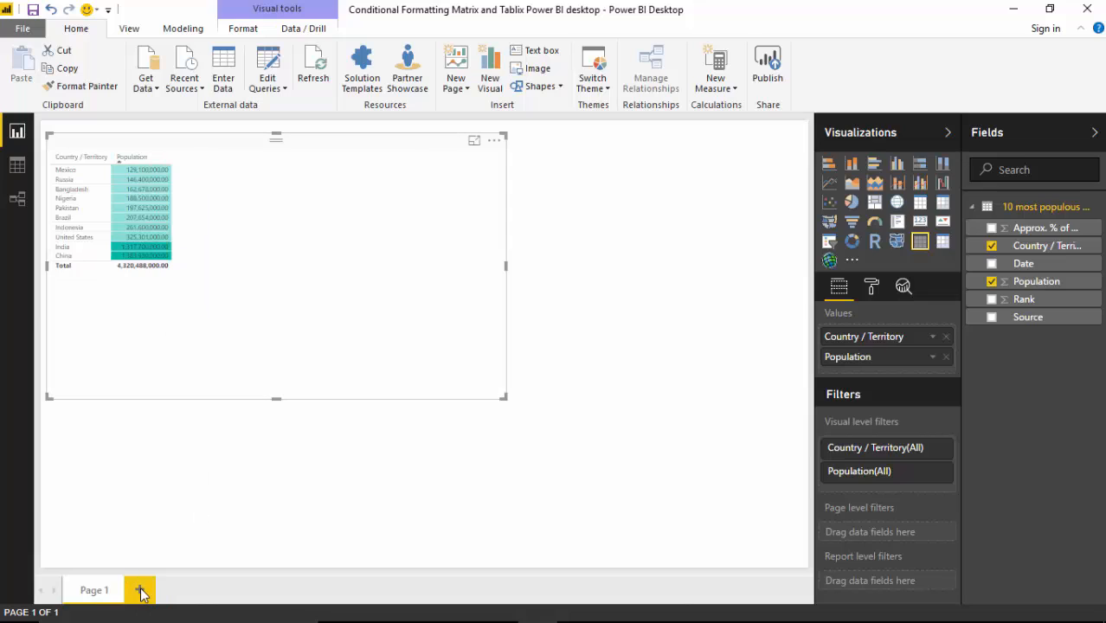
Add Page 2 with a resized Table visual showing Country / Territory and Population.
left_click(139, 590)
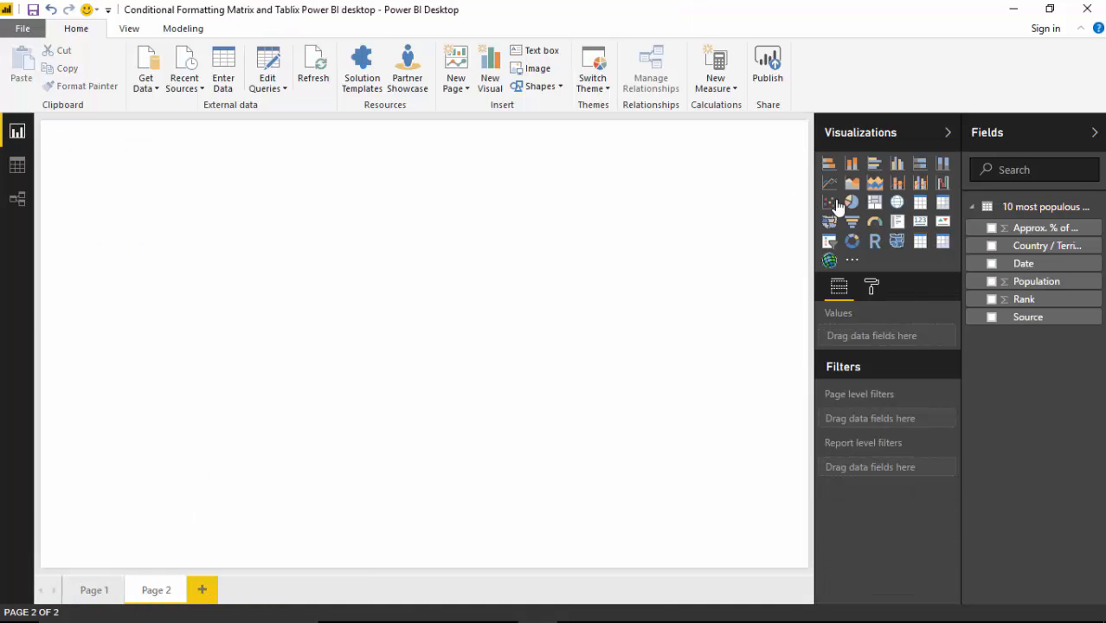
mouse_move(919, 242)
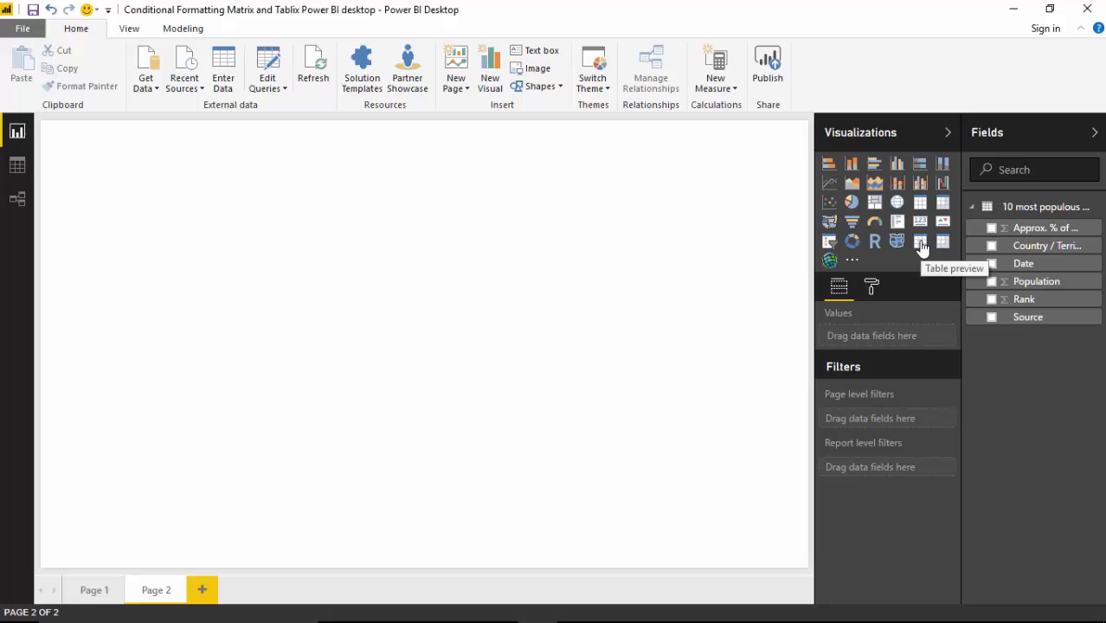
left_click(920, 241)
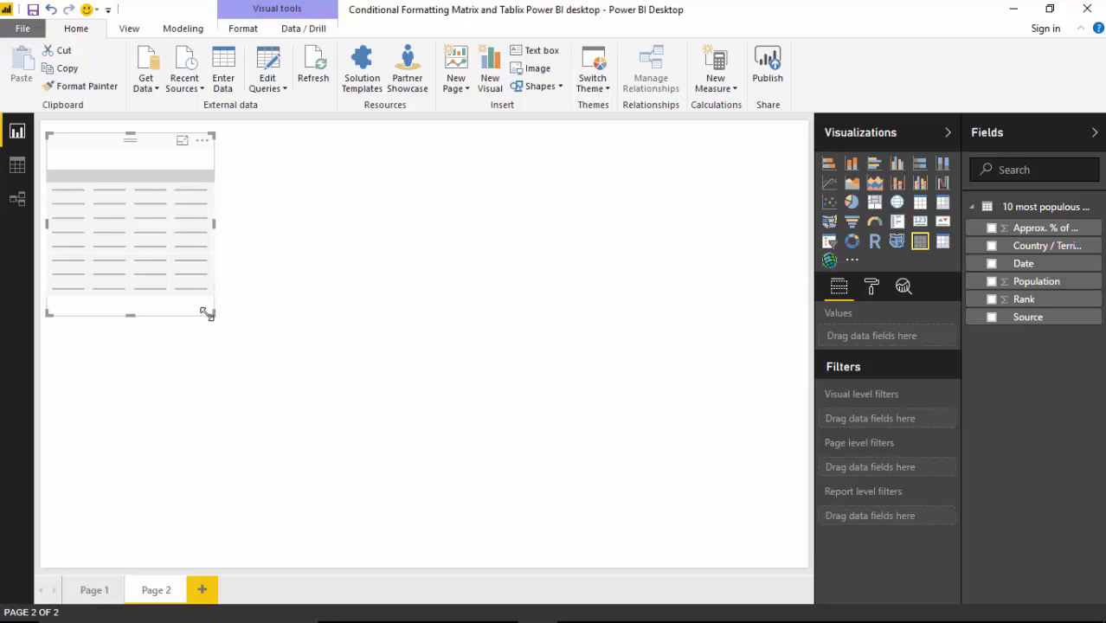
left_click_drag(208, 312, 328, 353)
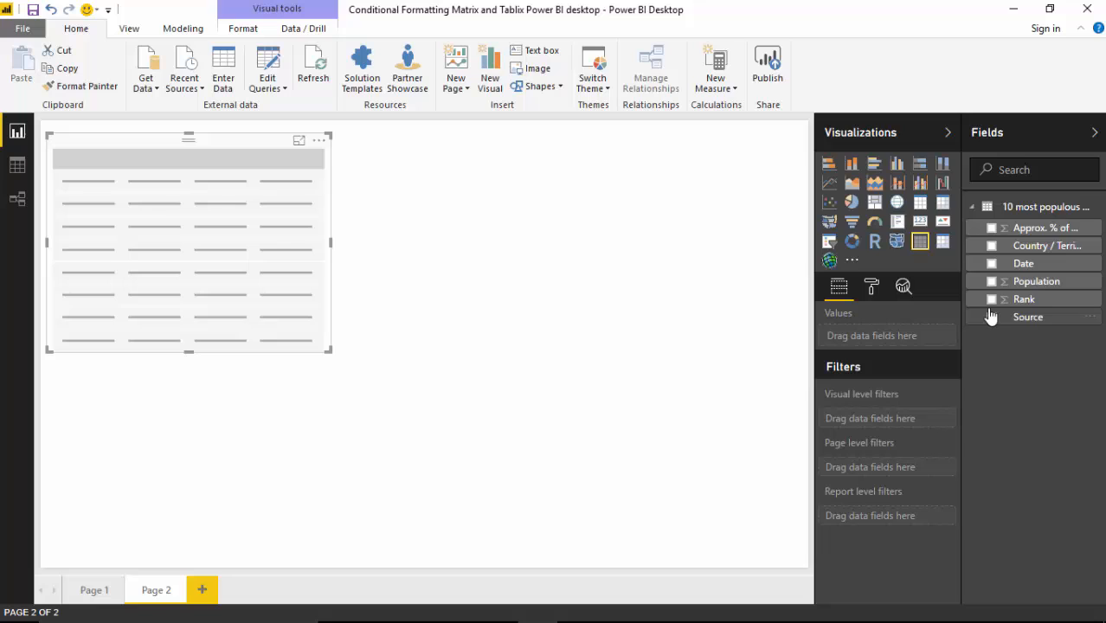
mouse_move(990, 260)
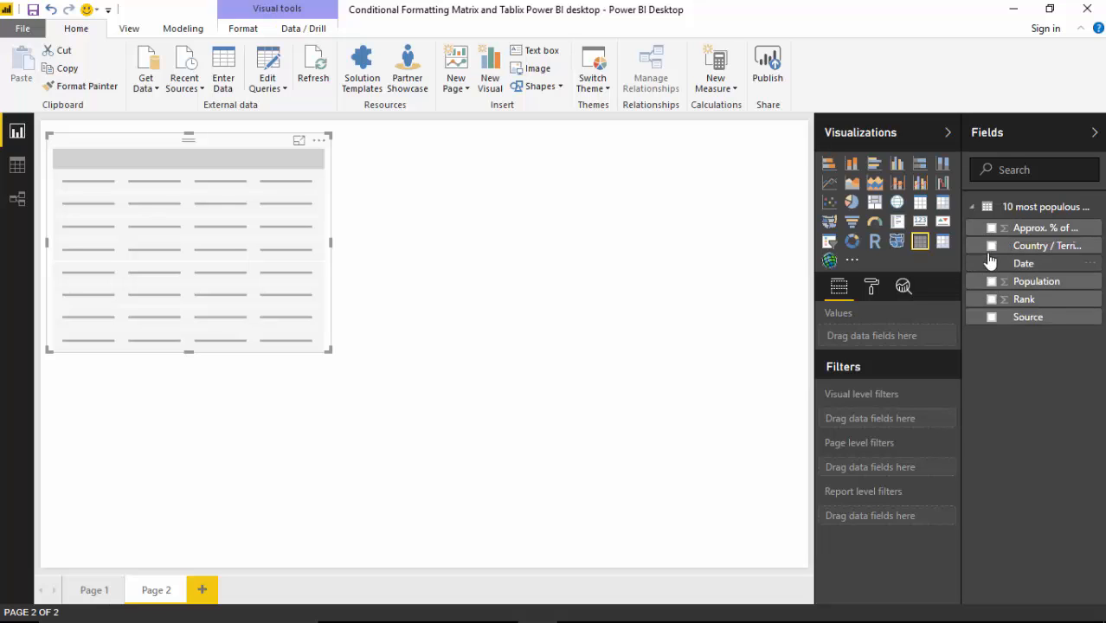
left_click(991, 246)
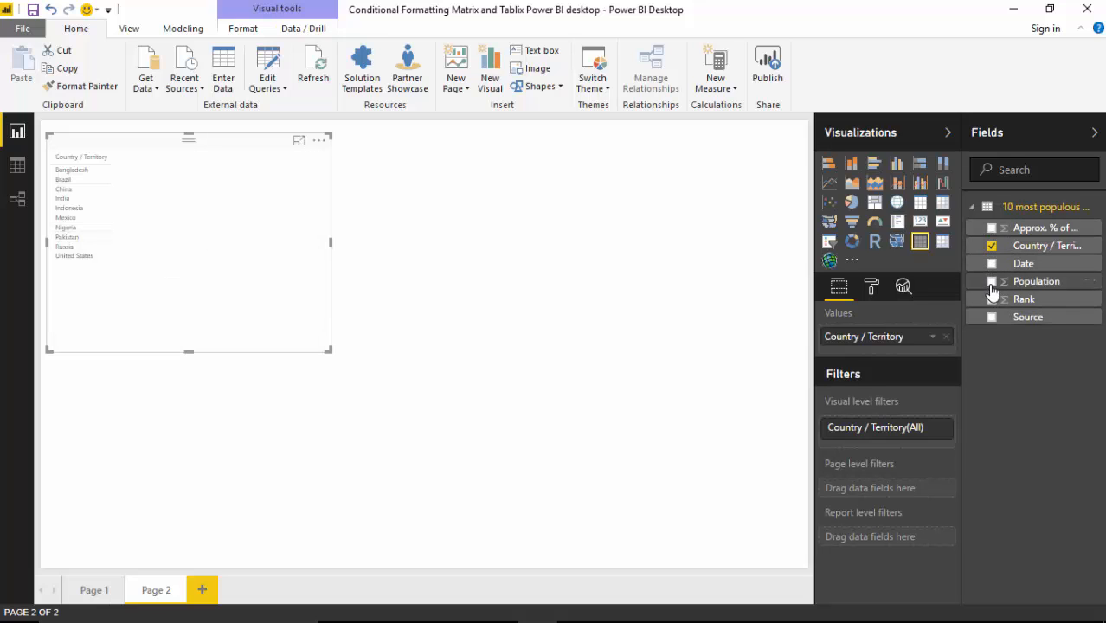
left_click(990, 281)
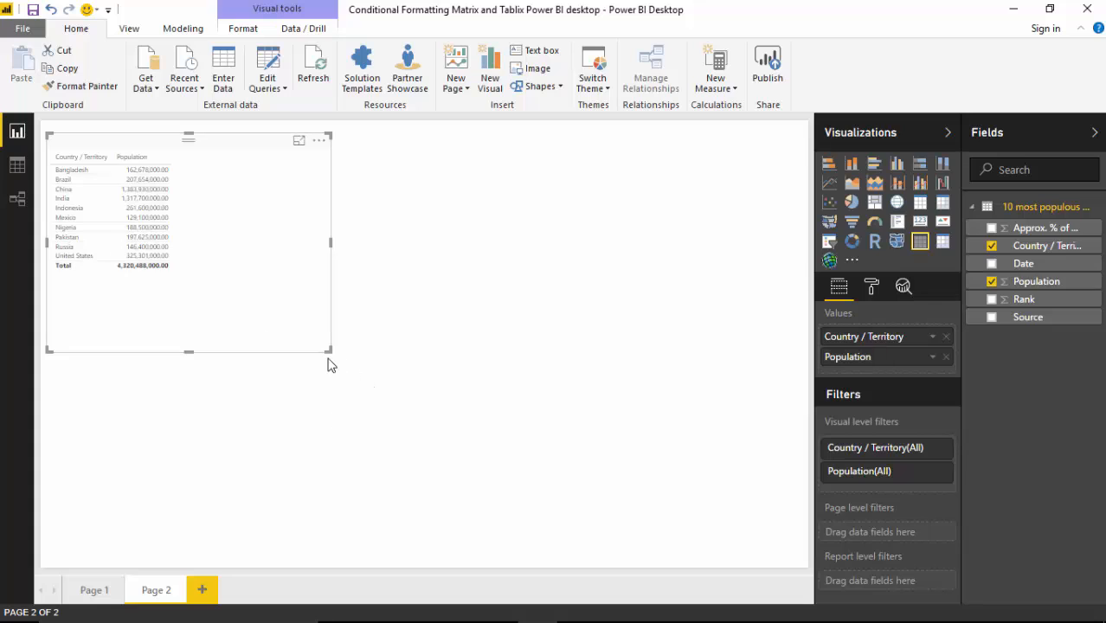
left_click_drag(329, 353, 298, 276)
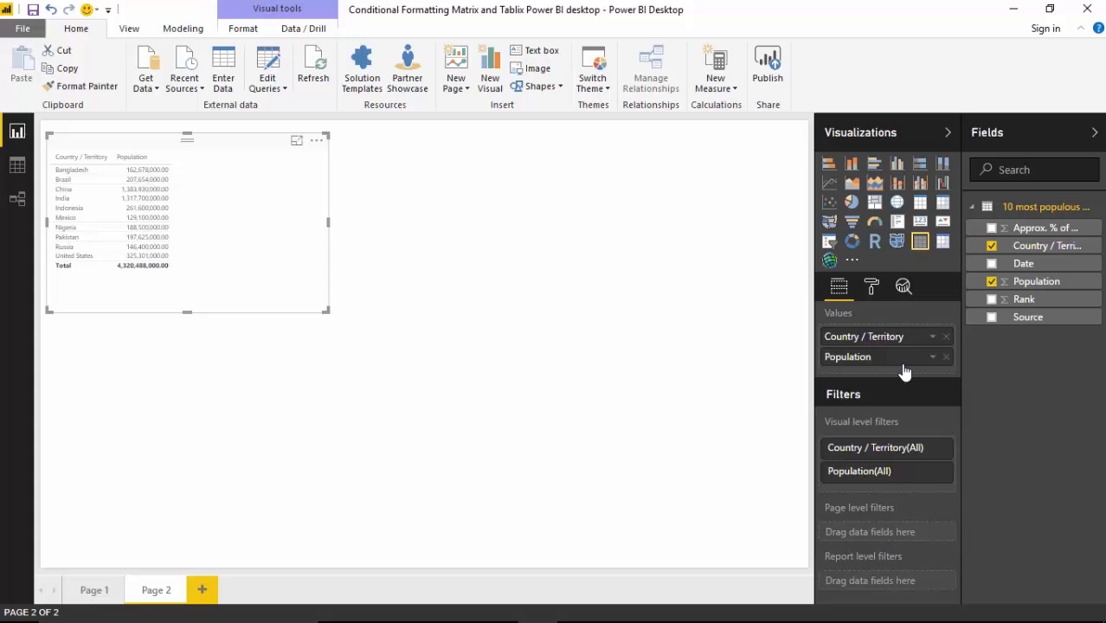
mouse_move(919, 363)
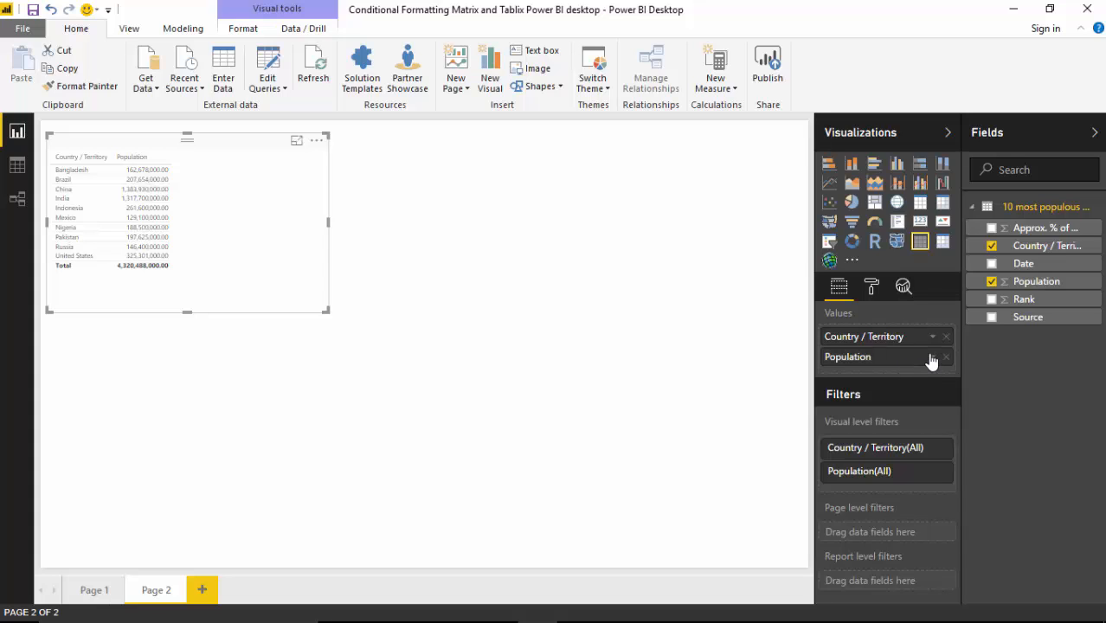
Apply a Color scales conditional format to Population with yellow as the maximum colour.
left_click(944, 357)
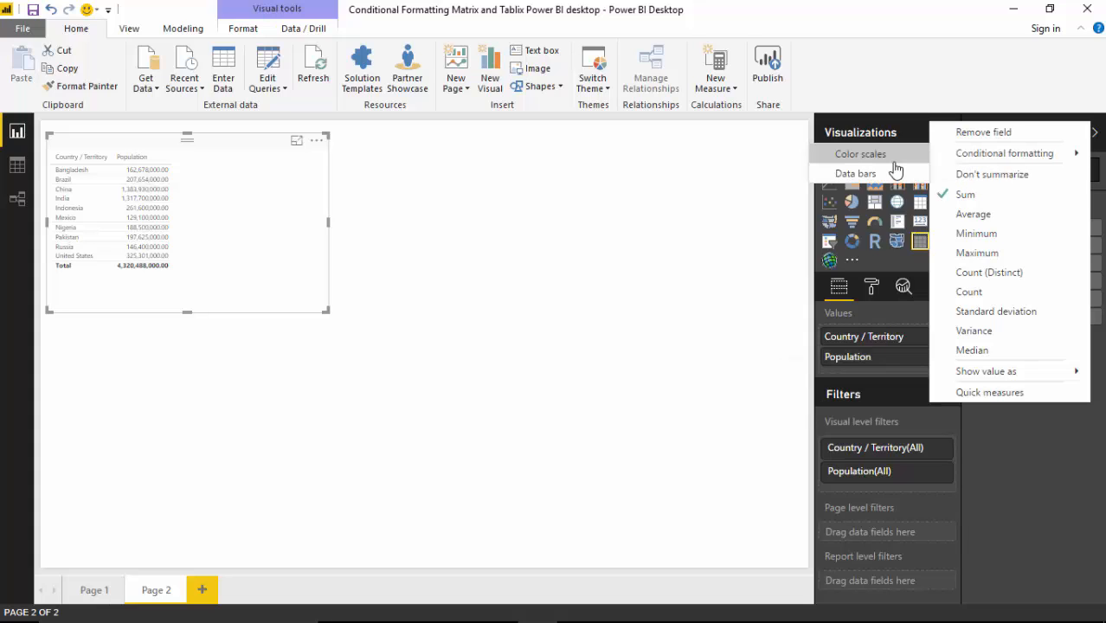
mouse_move(881, 173)
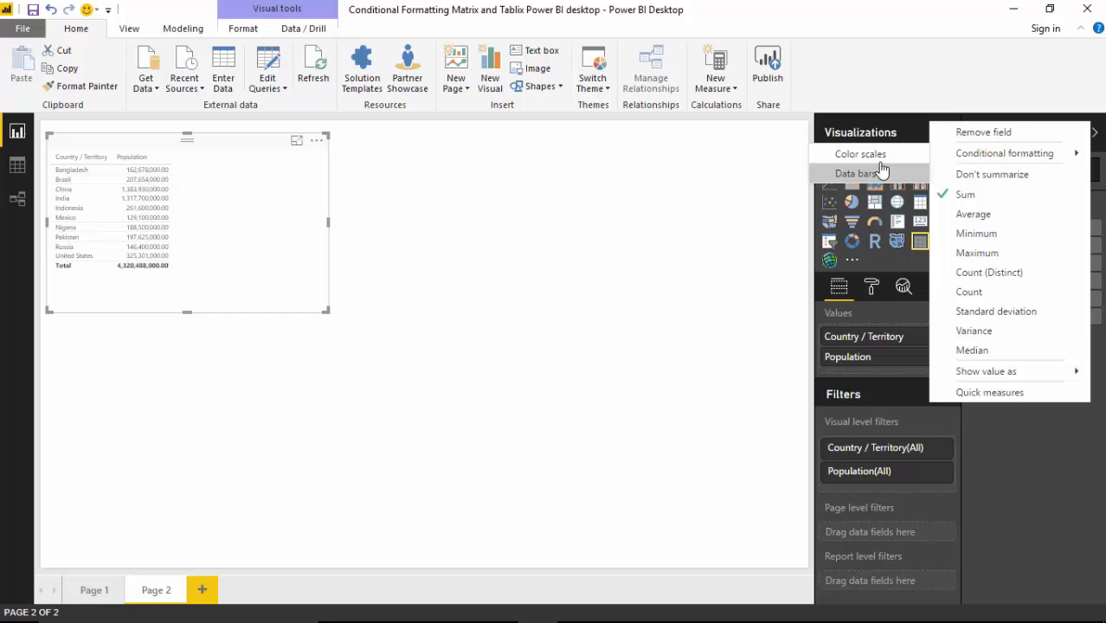
mouse_move(880, 159)
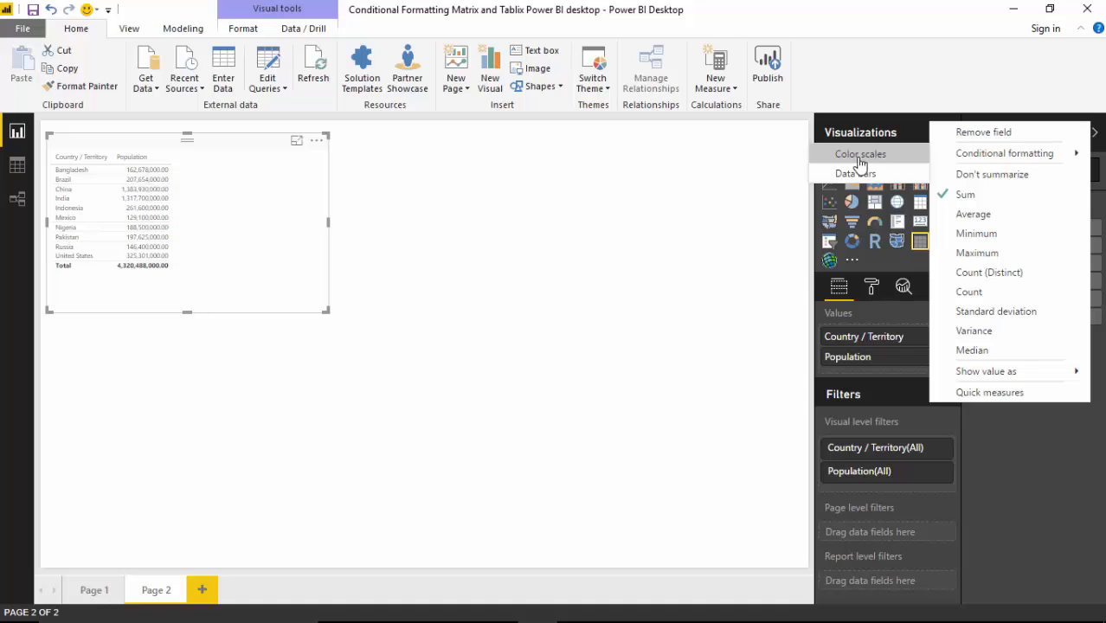
left_click(859, 153)
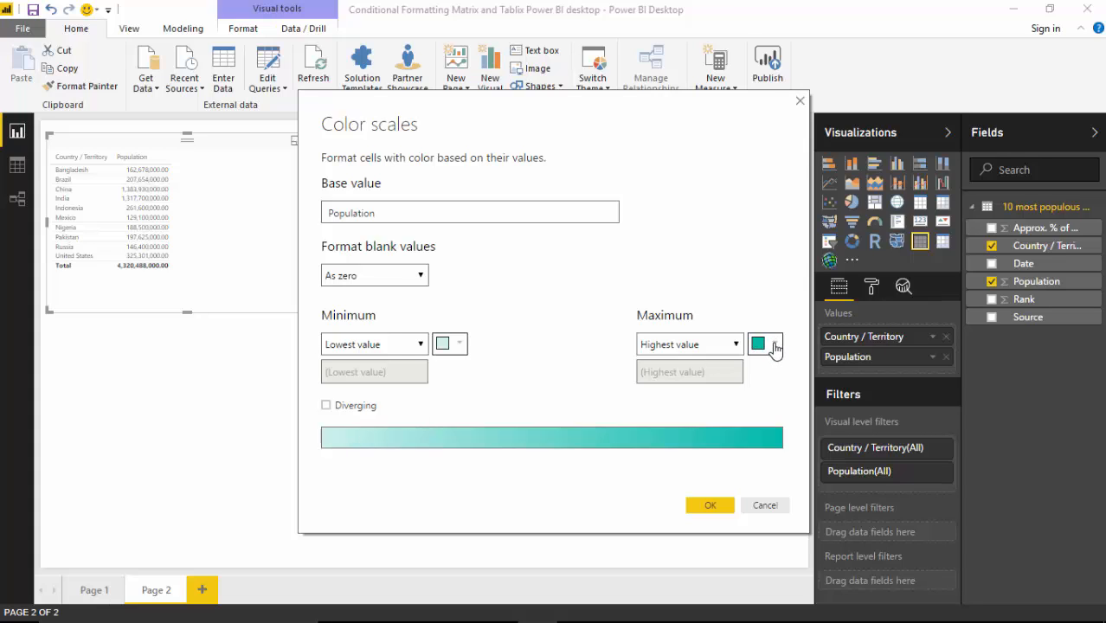
left_click(764, 344)
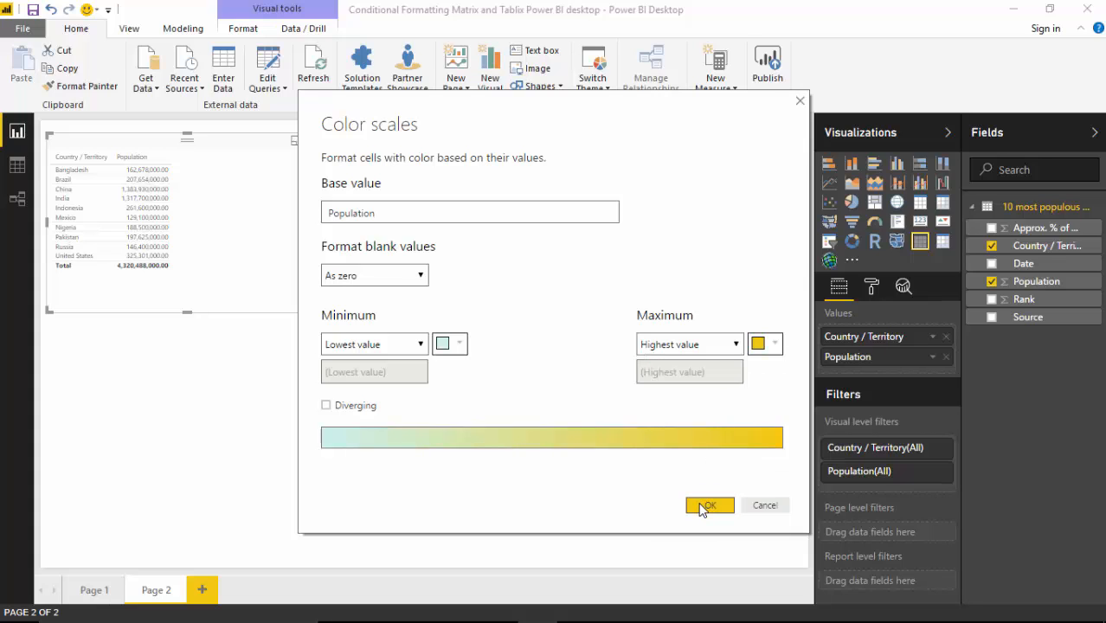
left_click(709, 506)
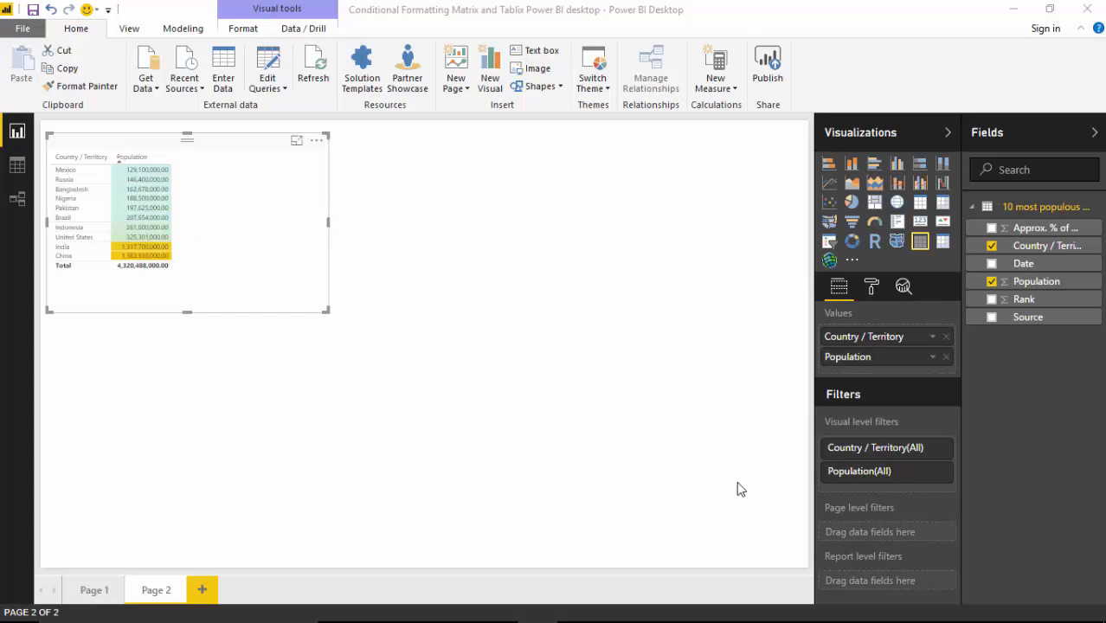
mouse_move(930, 362)
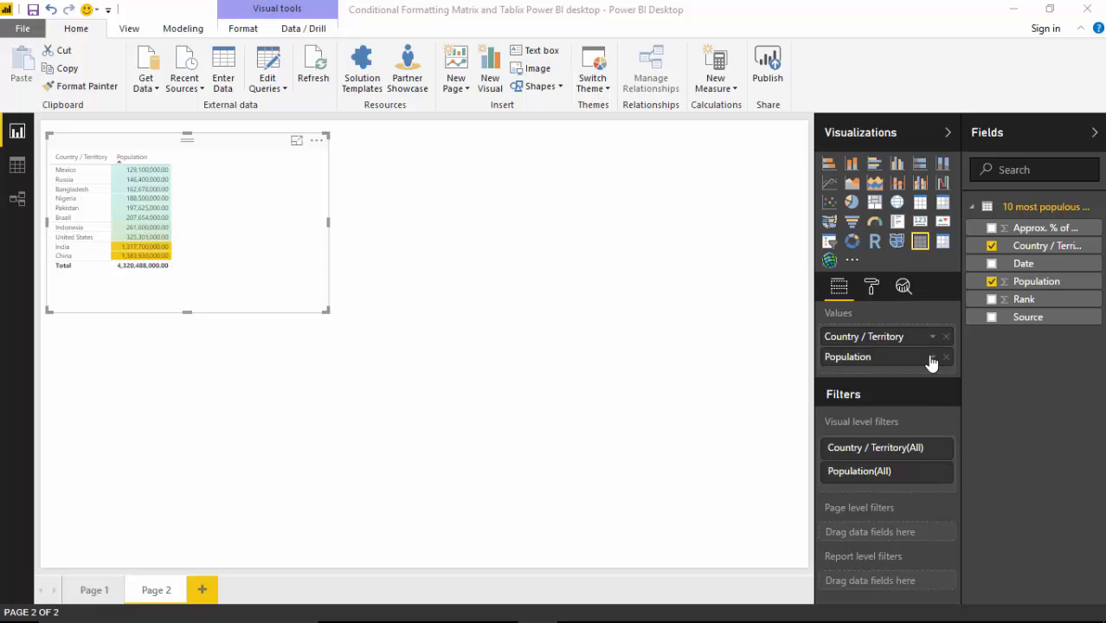
Change the Population colour scale's maximum colour from yellow to dark teal-green.
left_click(931, 358)
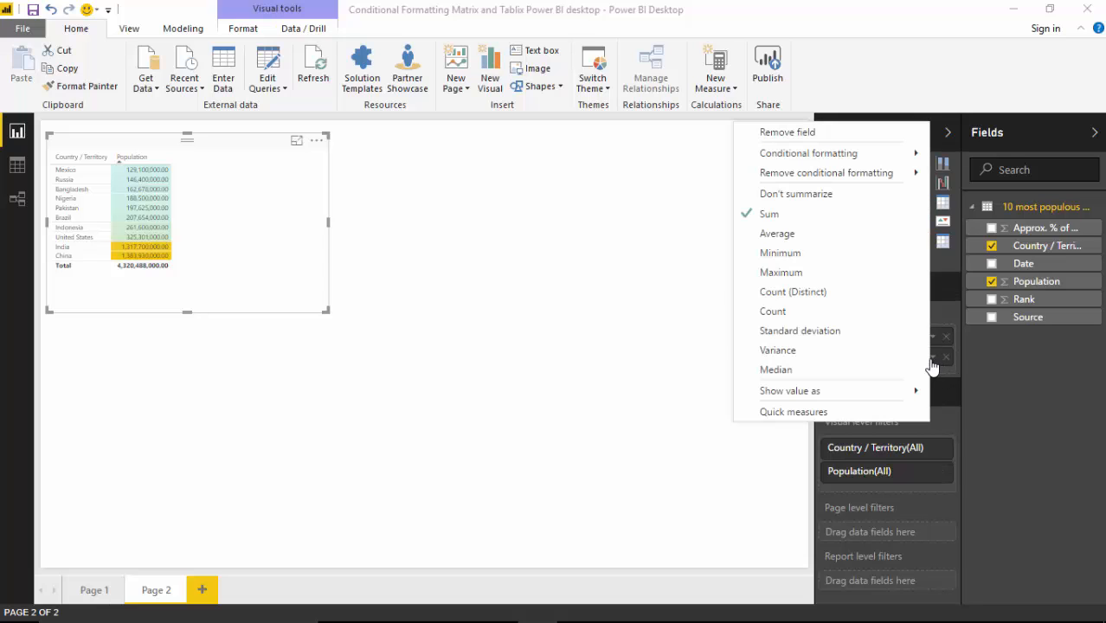
mouse_move(825, 152)
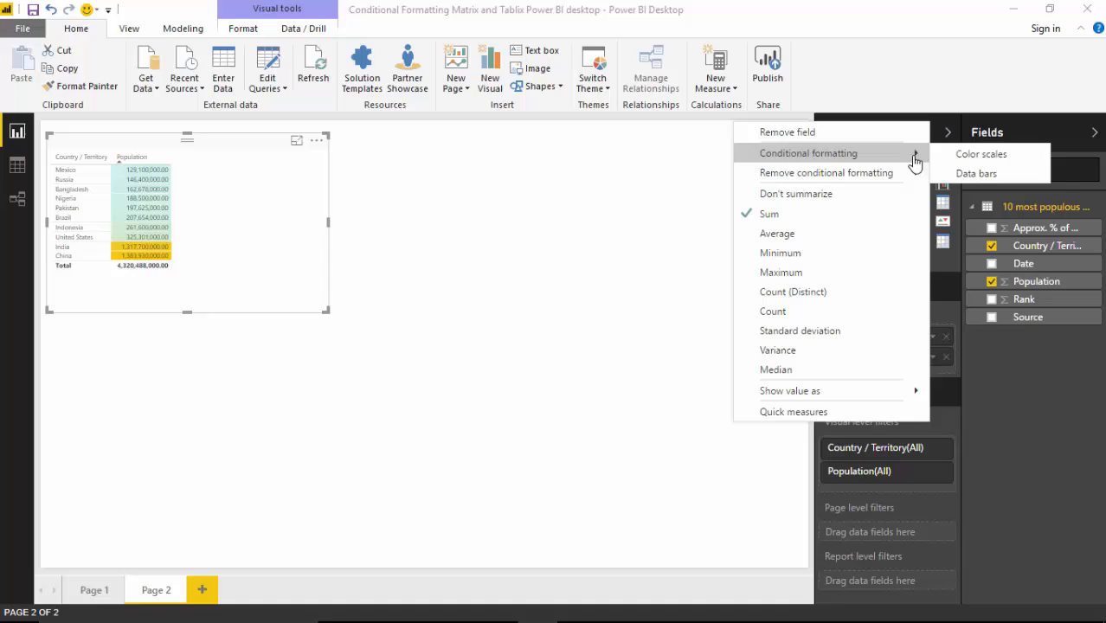
left_click(980, 153)
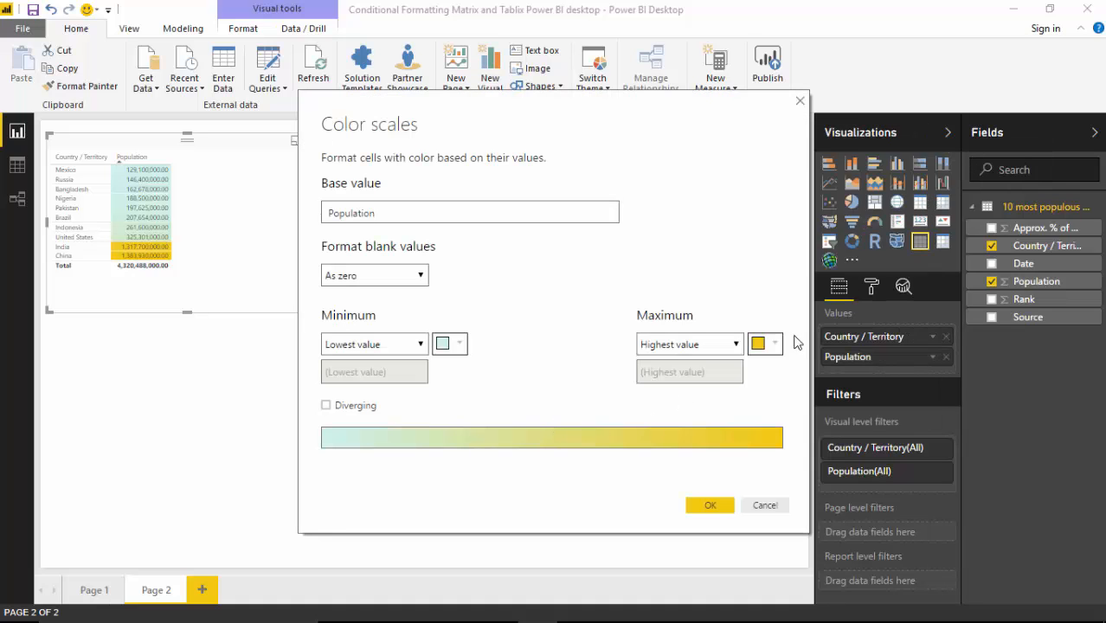
left_click(776, 343)
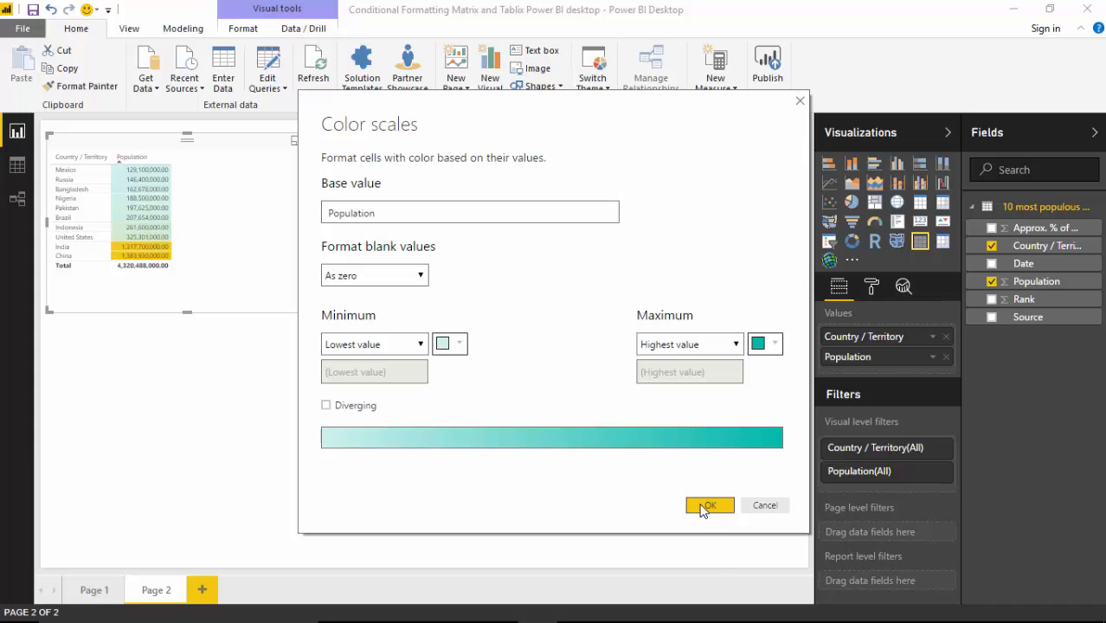
left_click(710, 505)
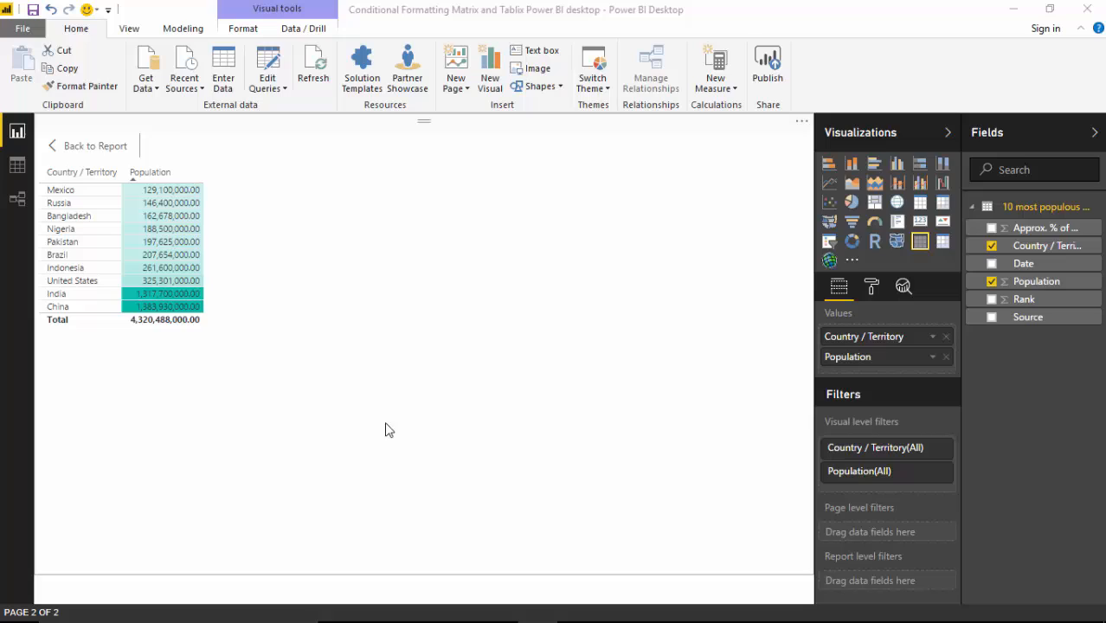
mouse_move(301, 418)
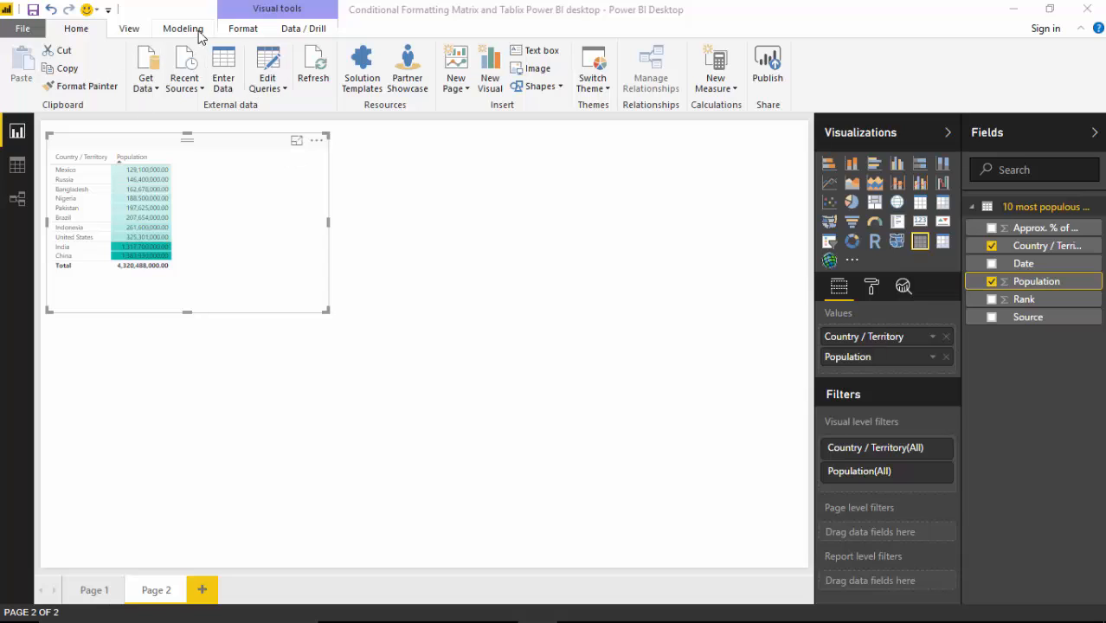
Set Population's Default Summarization to Don't summarize and remove it from the table.
left_click(182, 28)
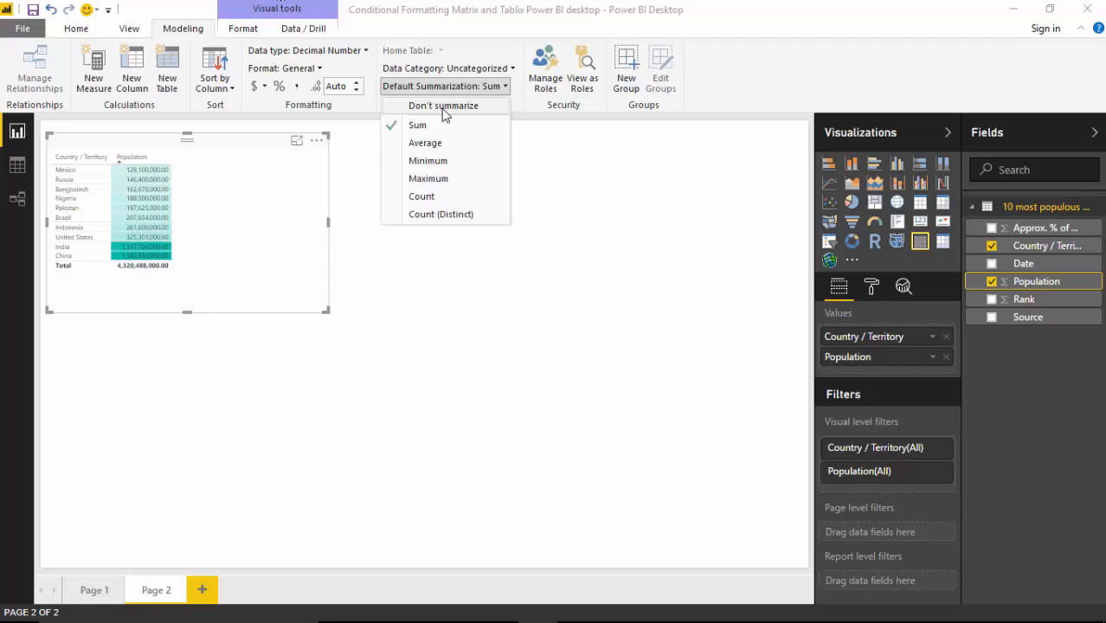
left_click(437, 105)
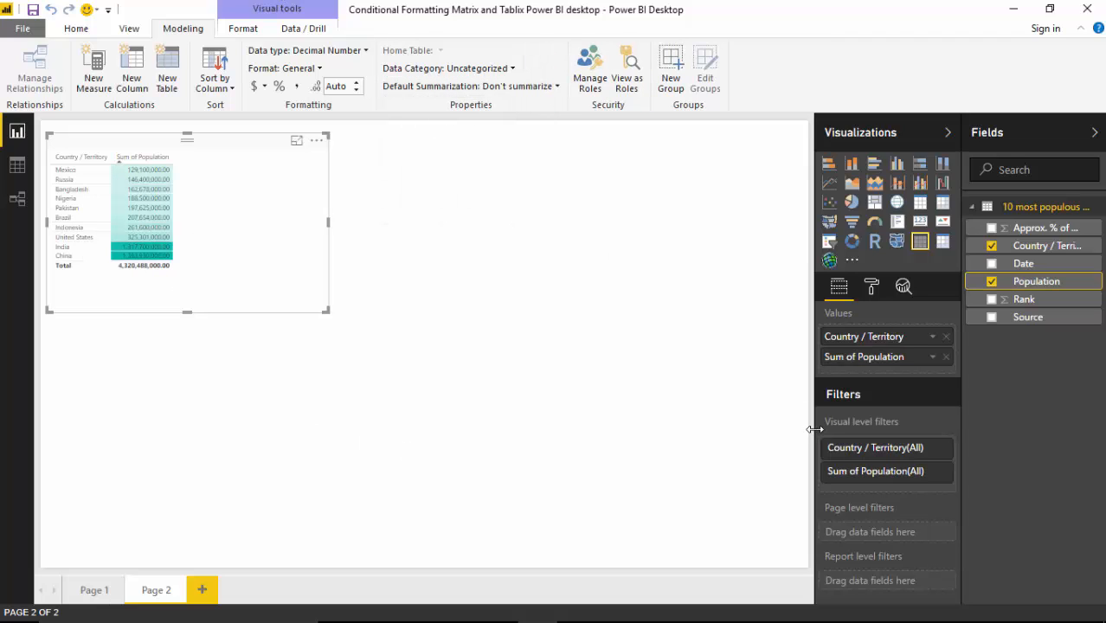
mouse_move(947, 363)
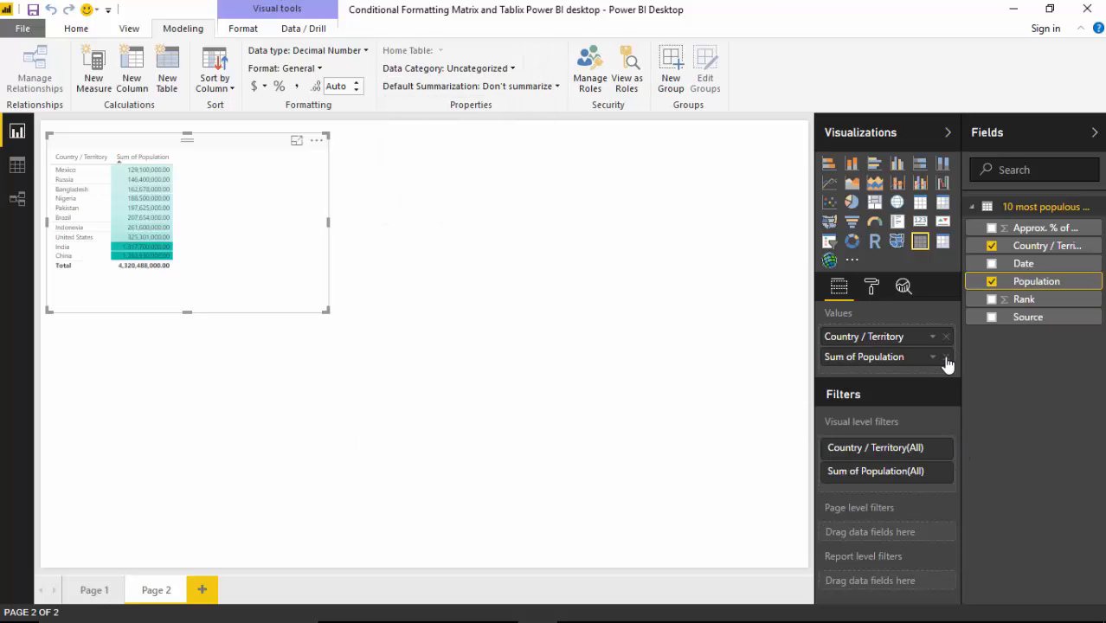
left_click(989, 281)
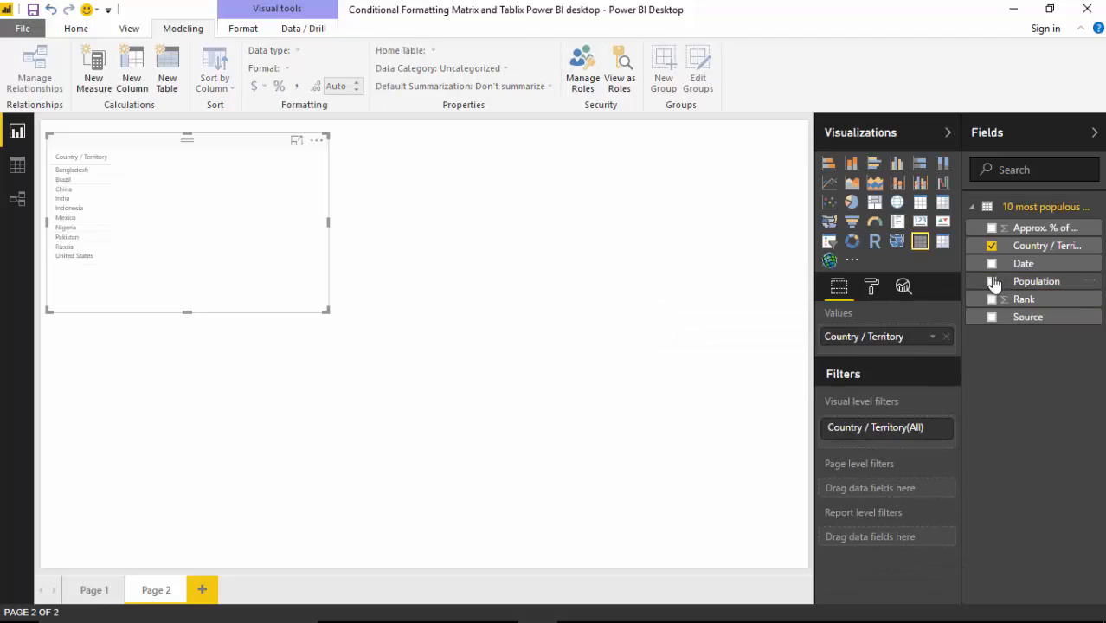
Re-add Population to the table, sort it smallest first, and check its field options.
left_click(1035, 280)
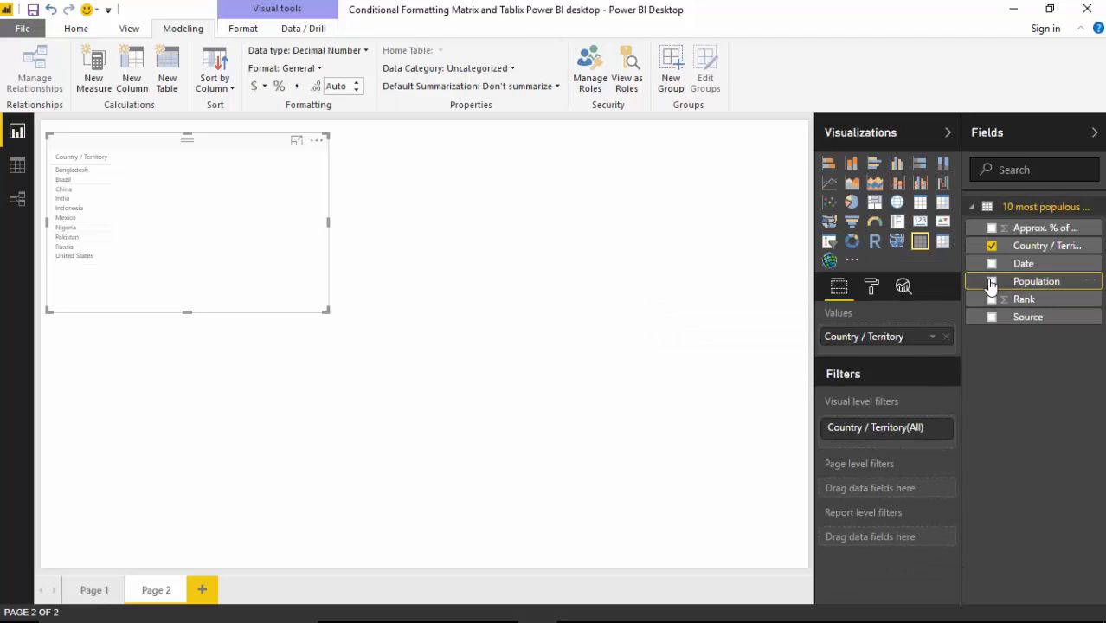
left_click(991, 281)
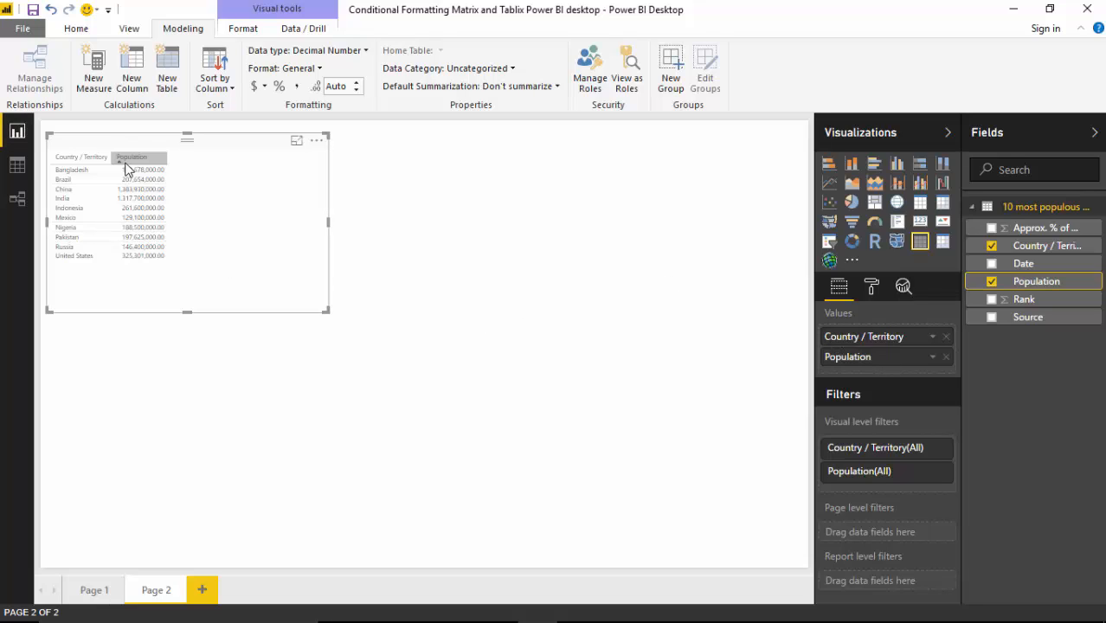
left_click(132, 156)
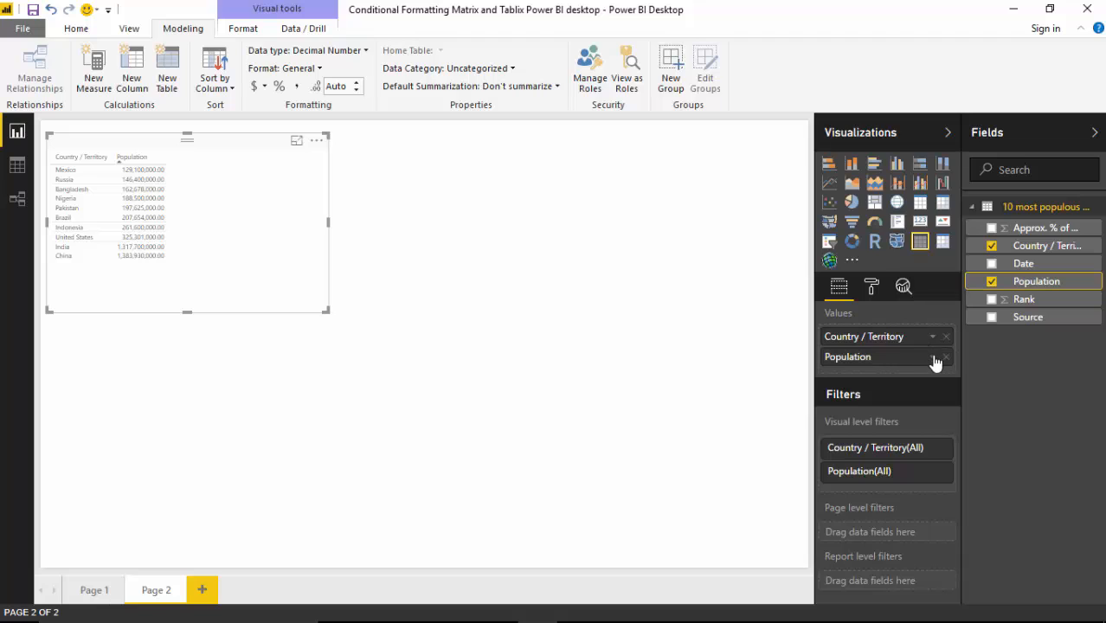
left_click(942, 357)
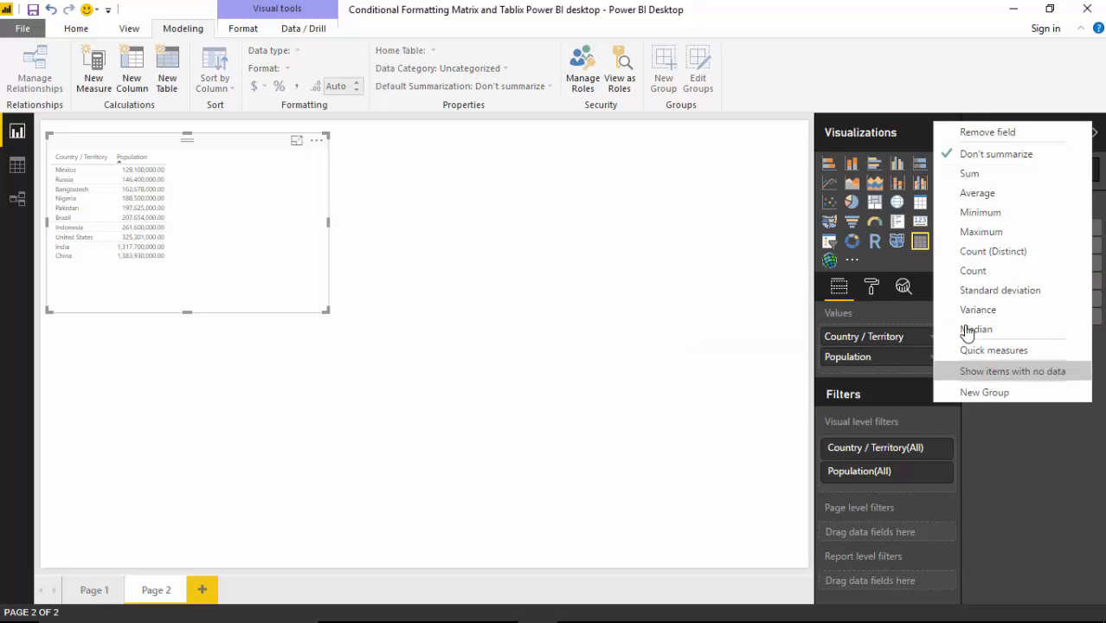
mouse_move(820, 329)
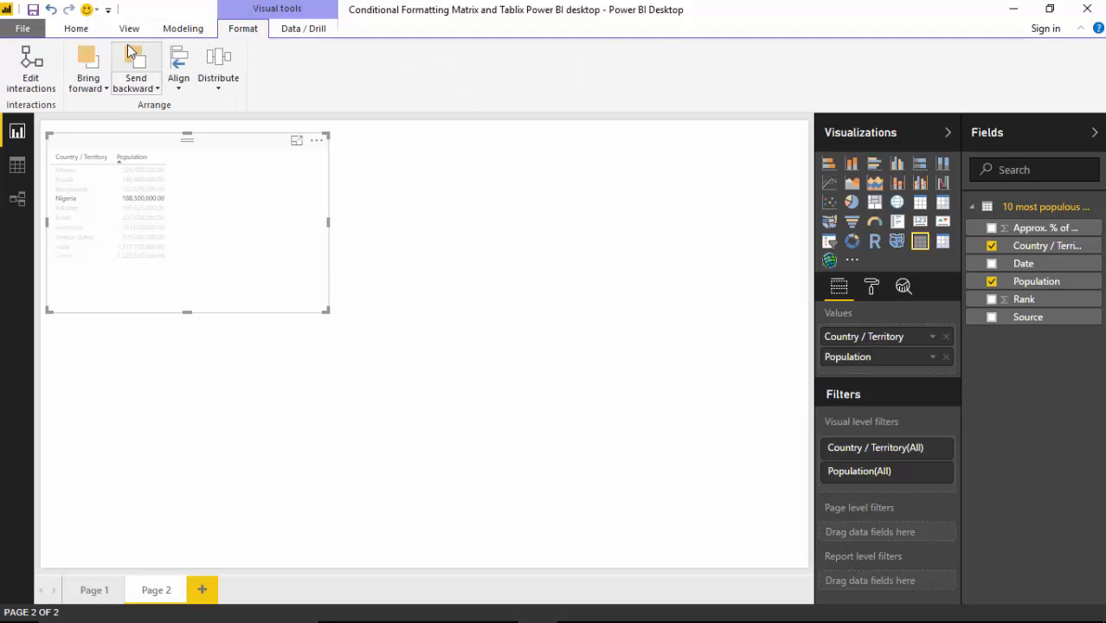
Revisit the Modeling settings and uncheck Population, leaving only Country / Territory.
left_click(182, 28)
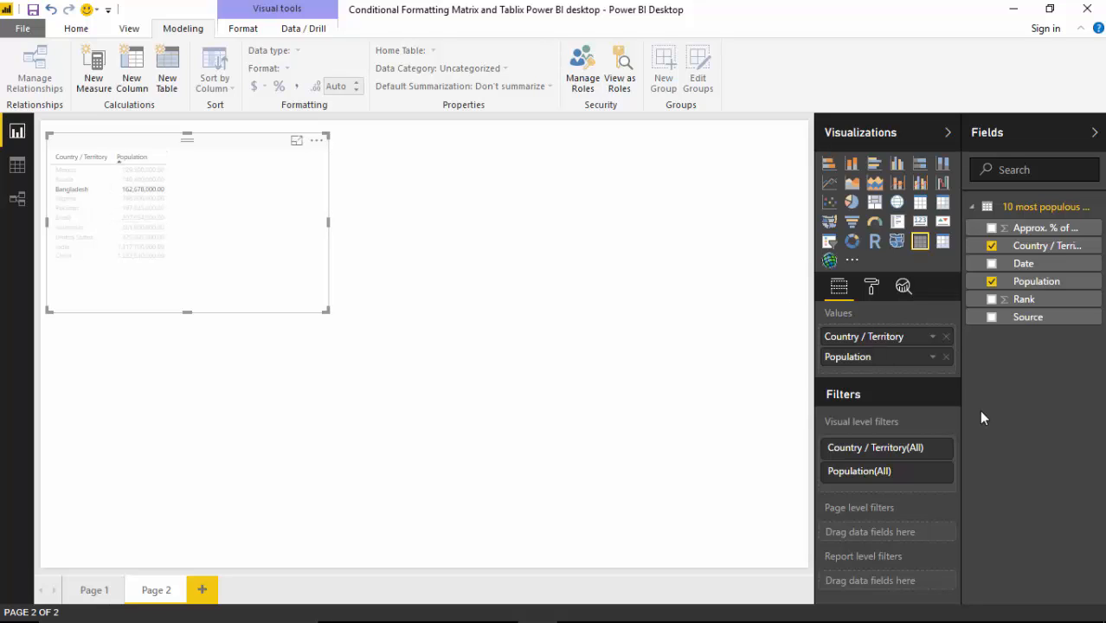
left_click(992, 282)
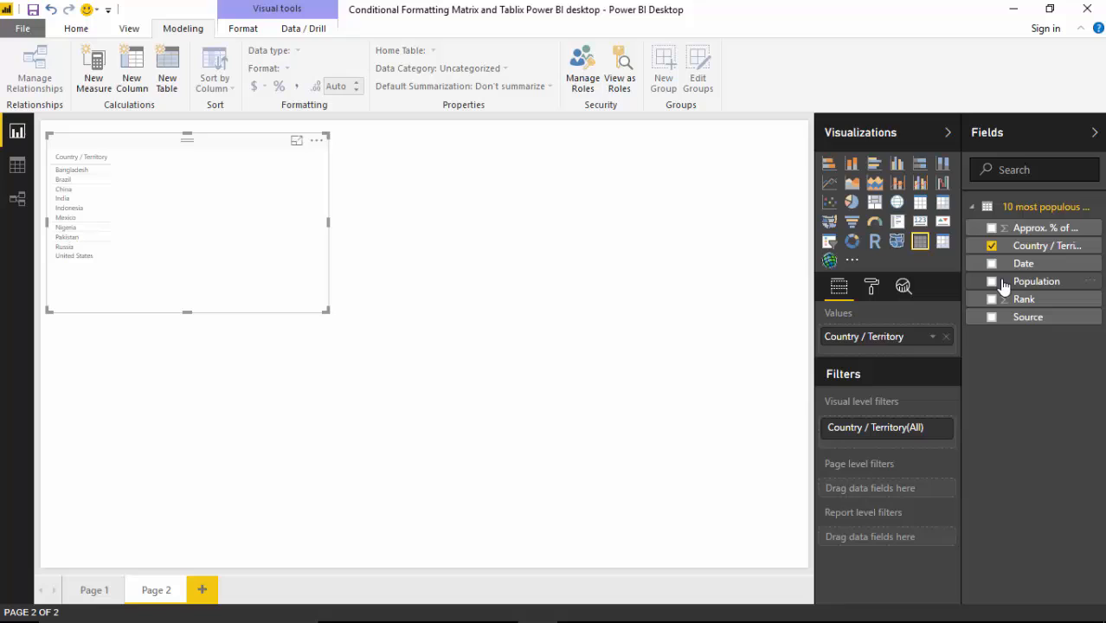
Restore Sum summarization, re-add Population sorted ascending, then dismiss its field options.
left_click(1035, 280)
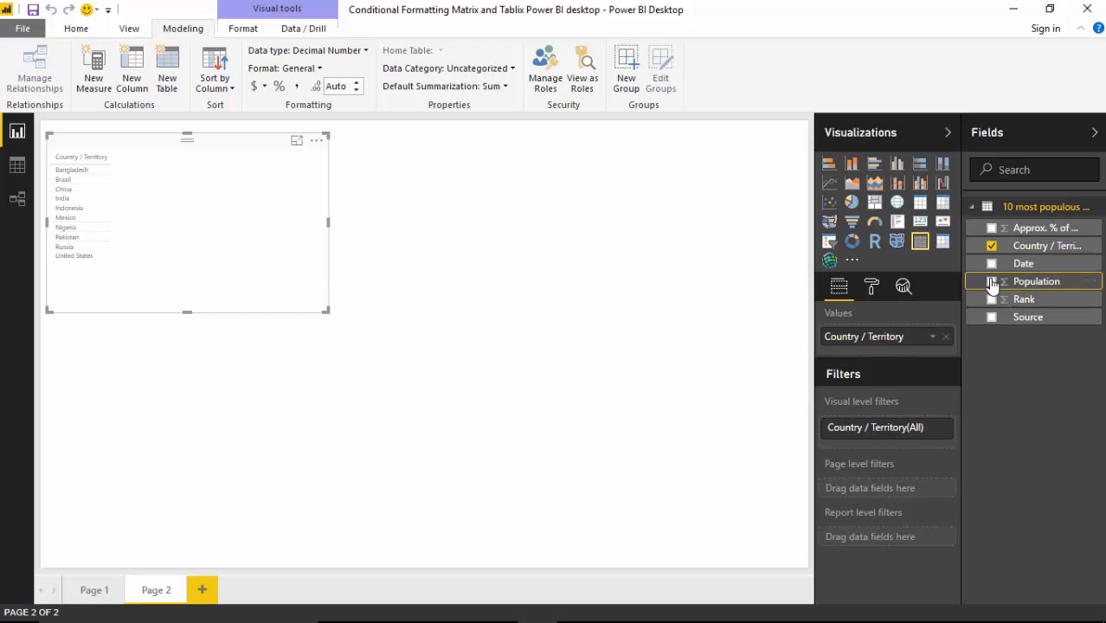
left_click(990, 280)
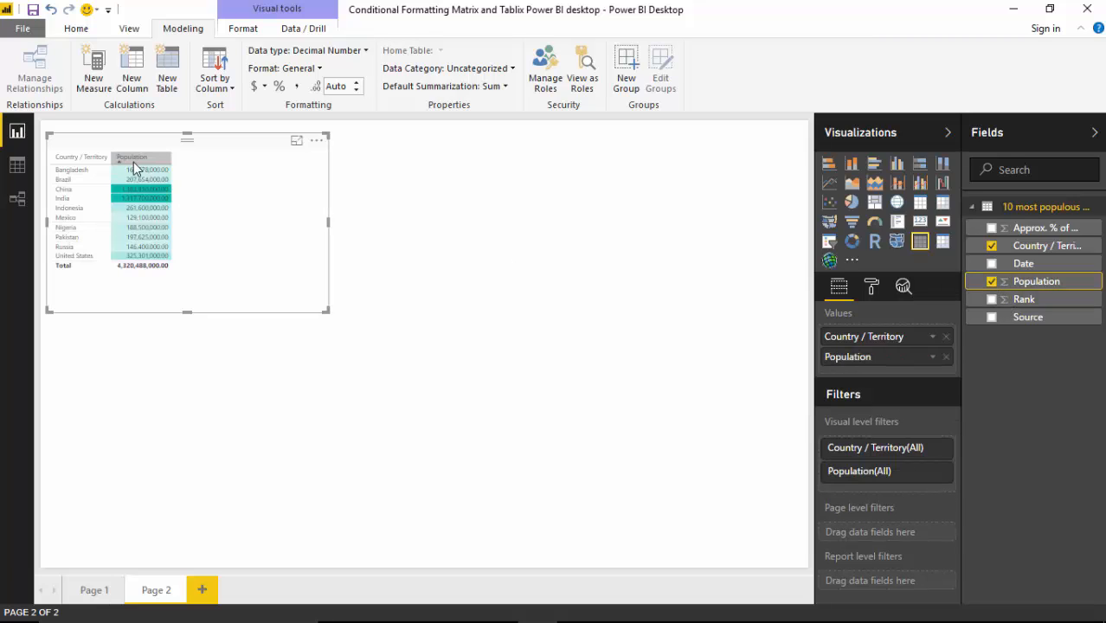
left_click(131, 157)
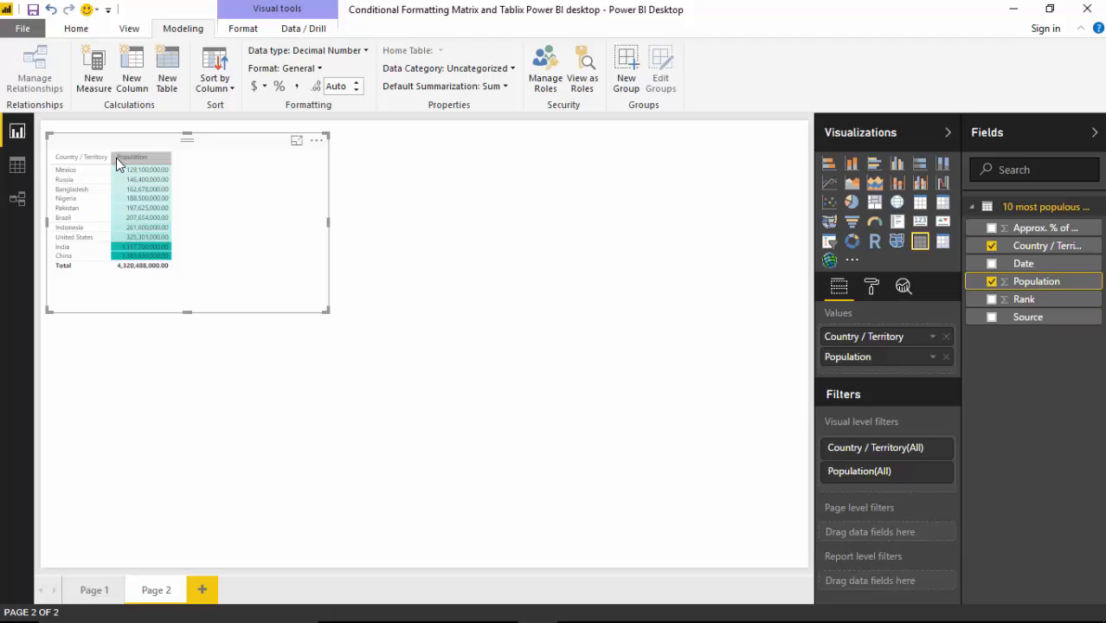
mouse_move(927, 356)
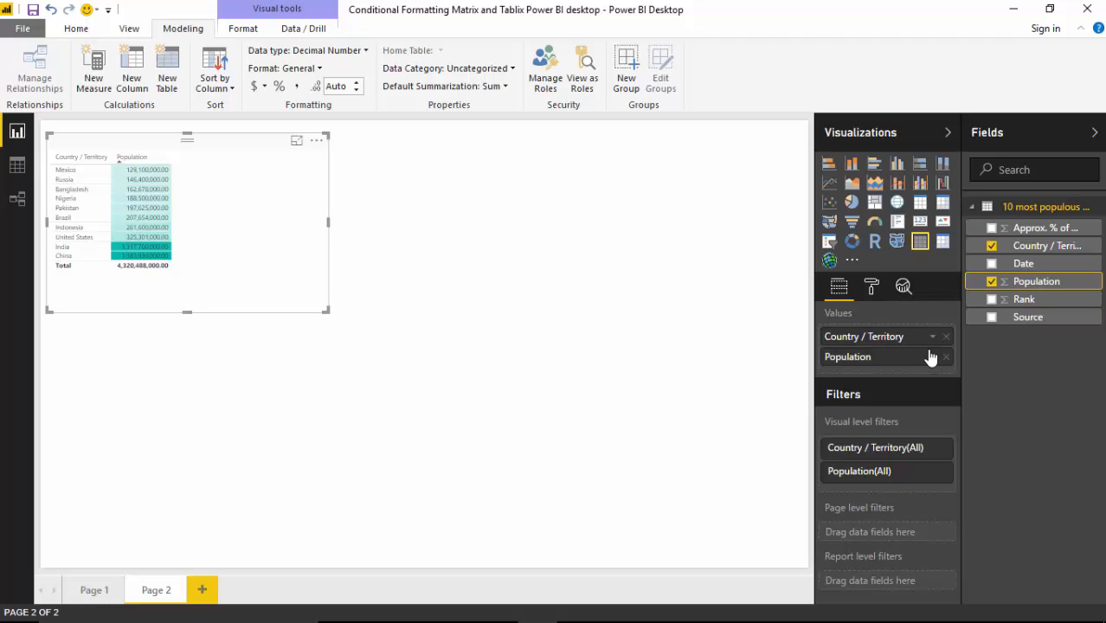
left_click(944, 356)
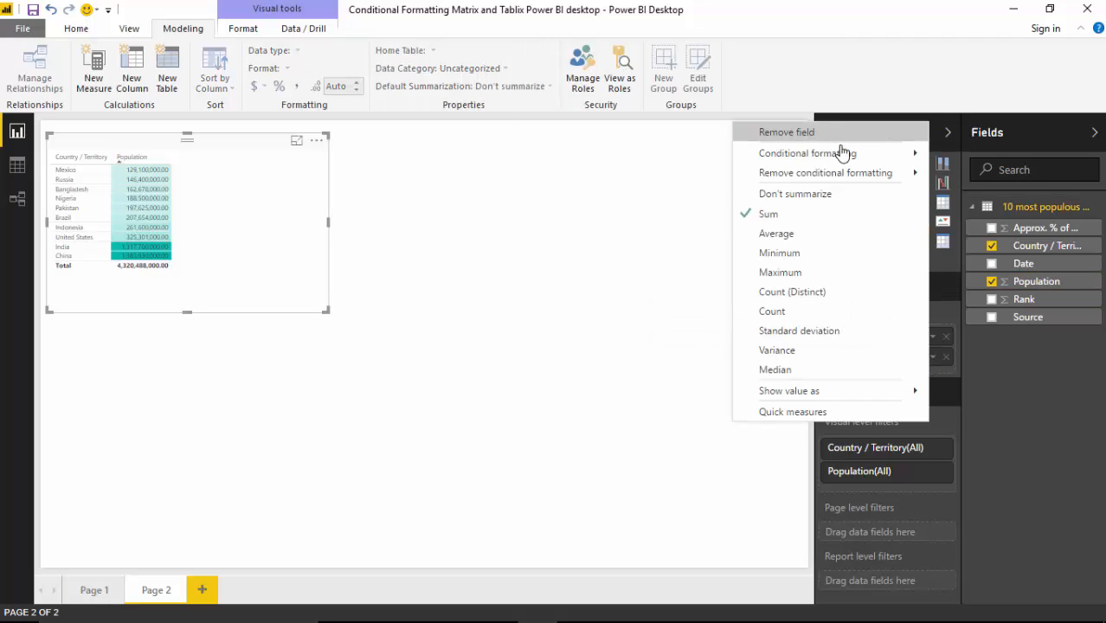
left_click(561, 338)
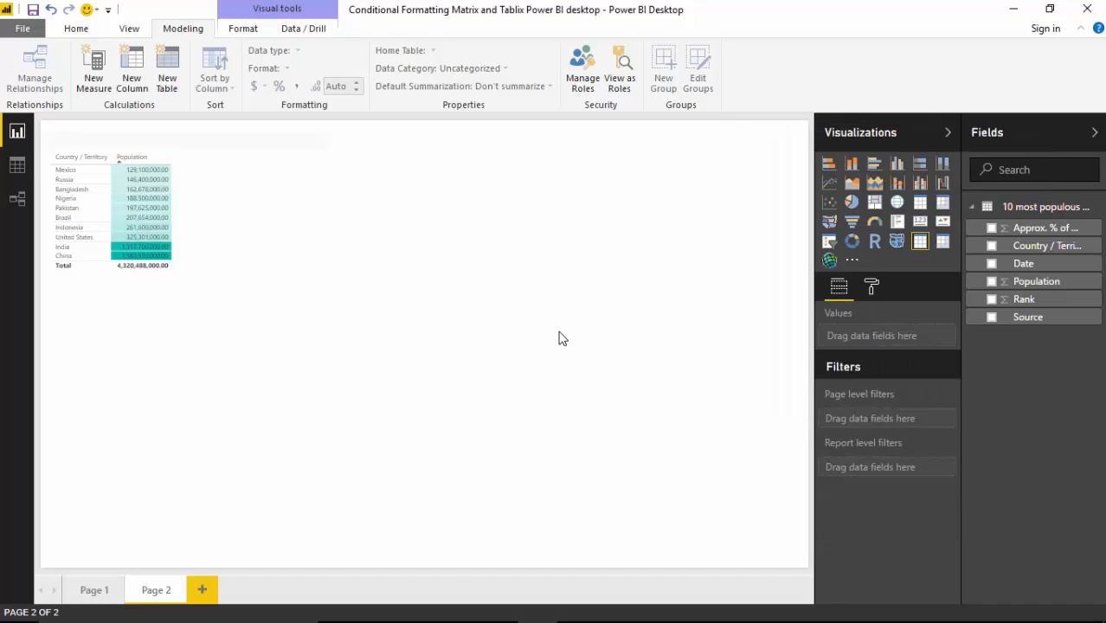